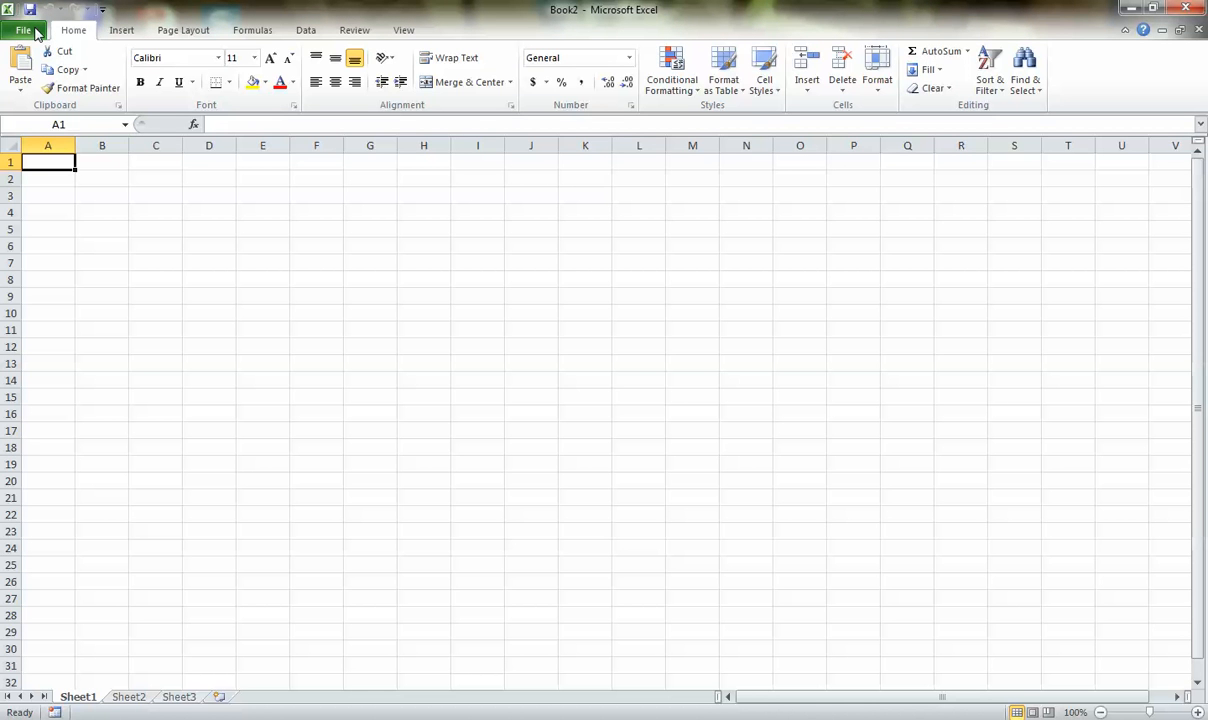
Bring up the Open dialog from the File menu, listing the Desktop folder.
{"action": "left_click", "coordinate": [24, 30]}
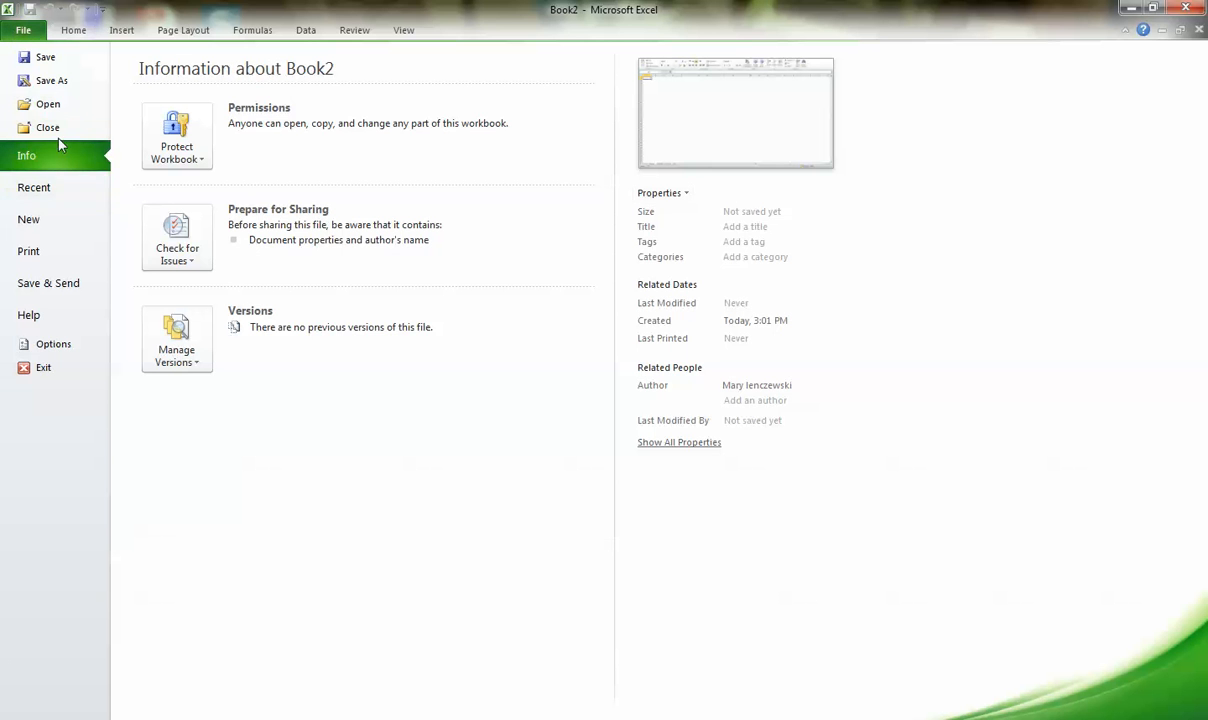
{"action": "left_click", "coordinate": [48, 104]}
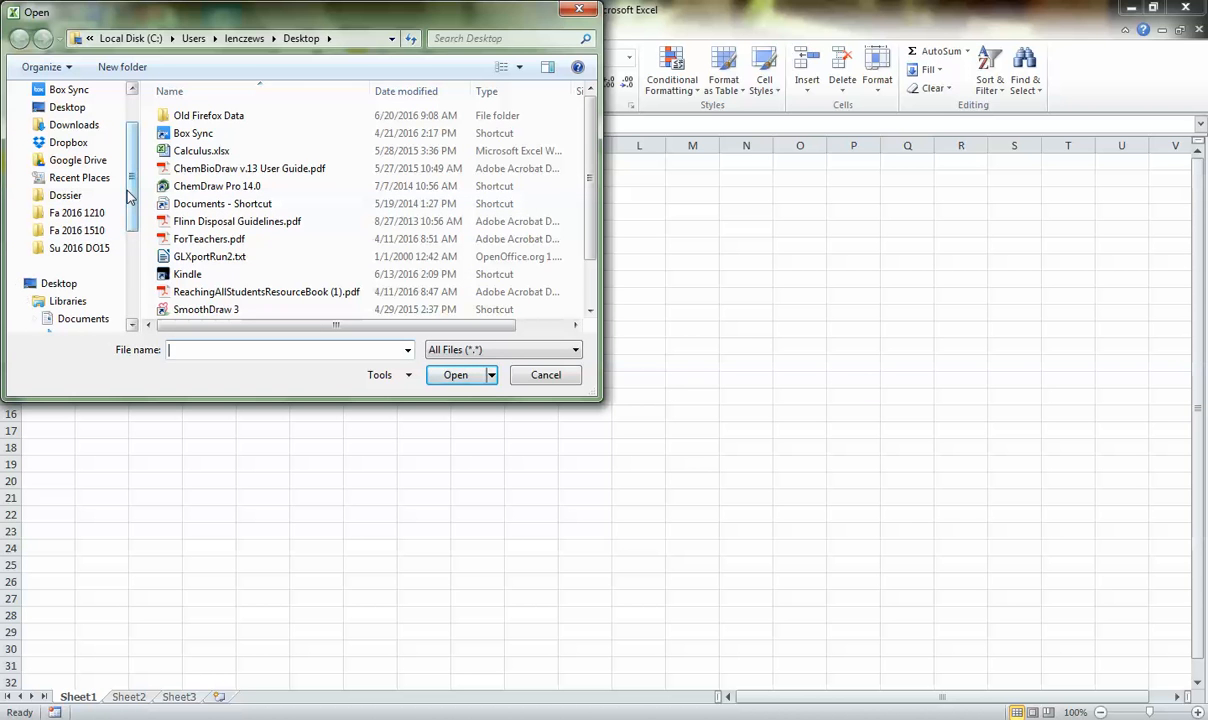
On the Desktop with All Files (*.*) shown, select GLXportRun2.txt for import.
{"action": "scroll", "scroll_direction": "down", "scroll_amount": 3}
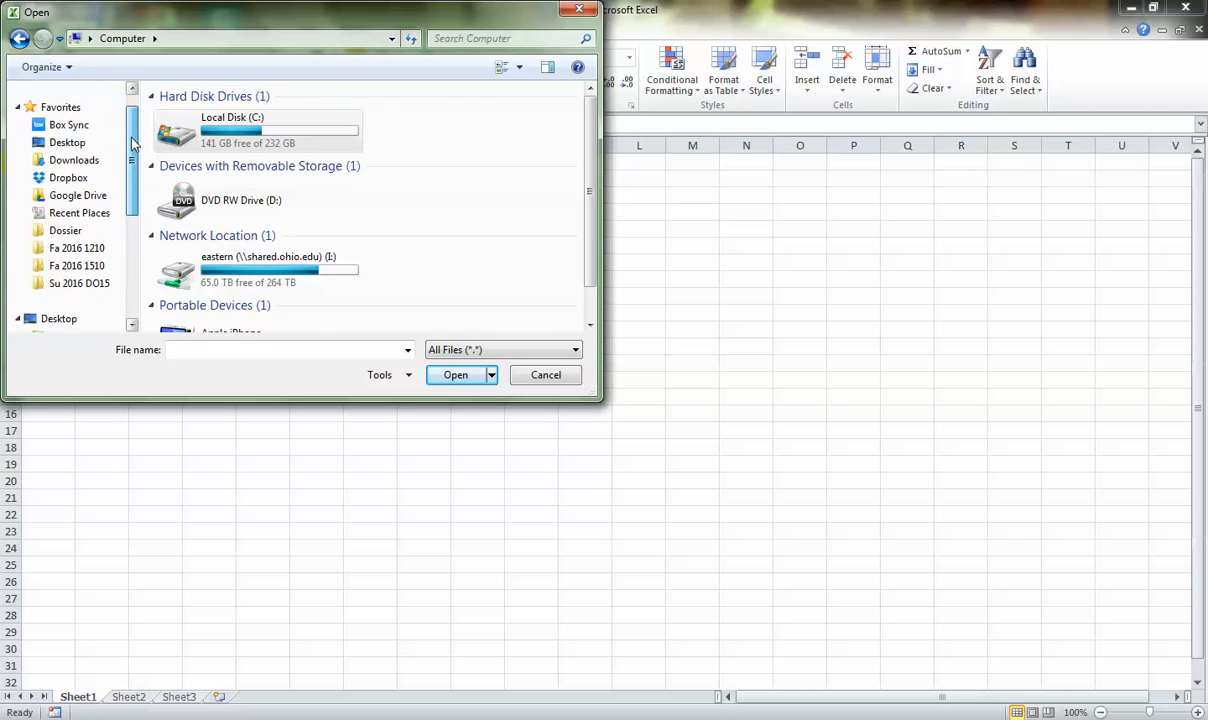
{"action": "left_click", "coordinate": [68, 168]}
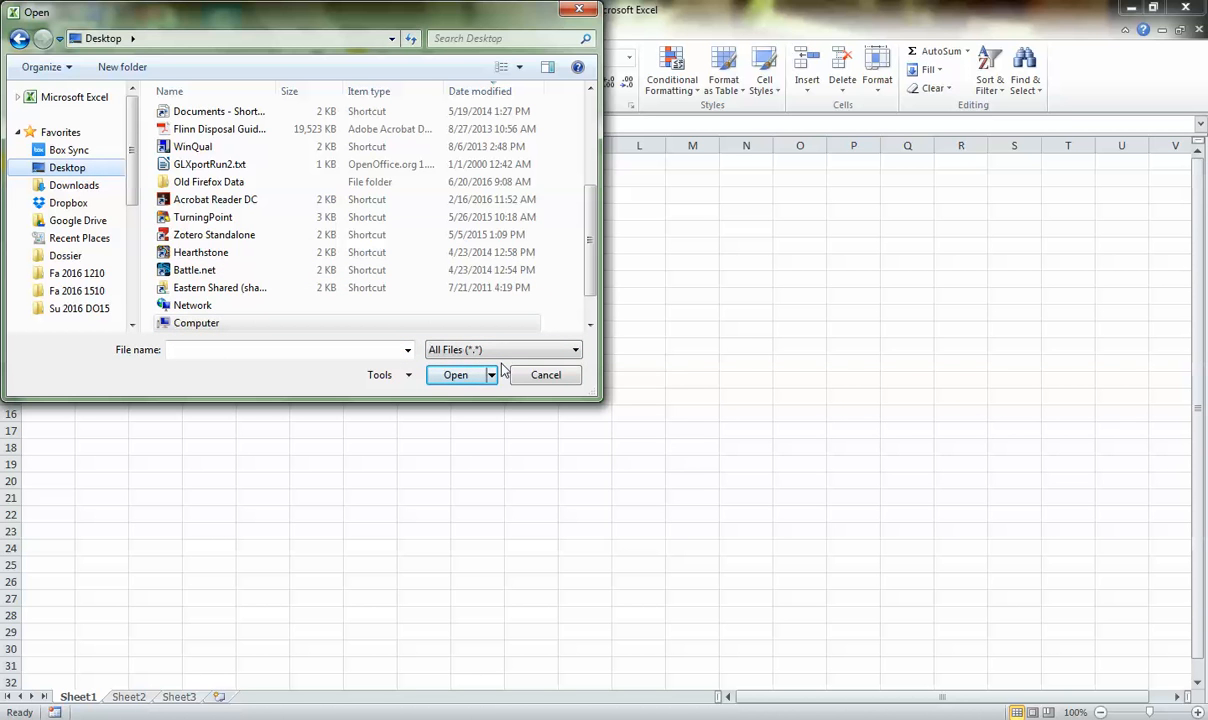
{"action": "left_click", "coordinate": [576, 348]}
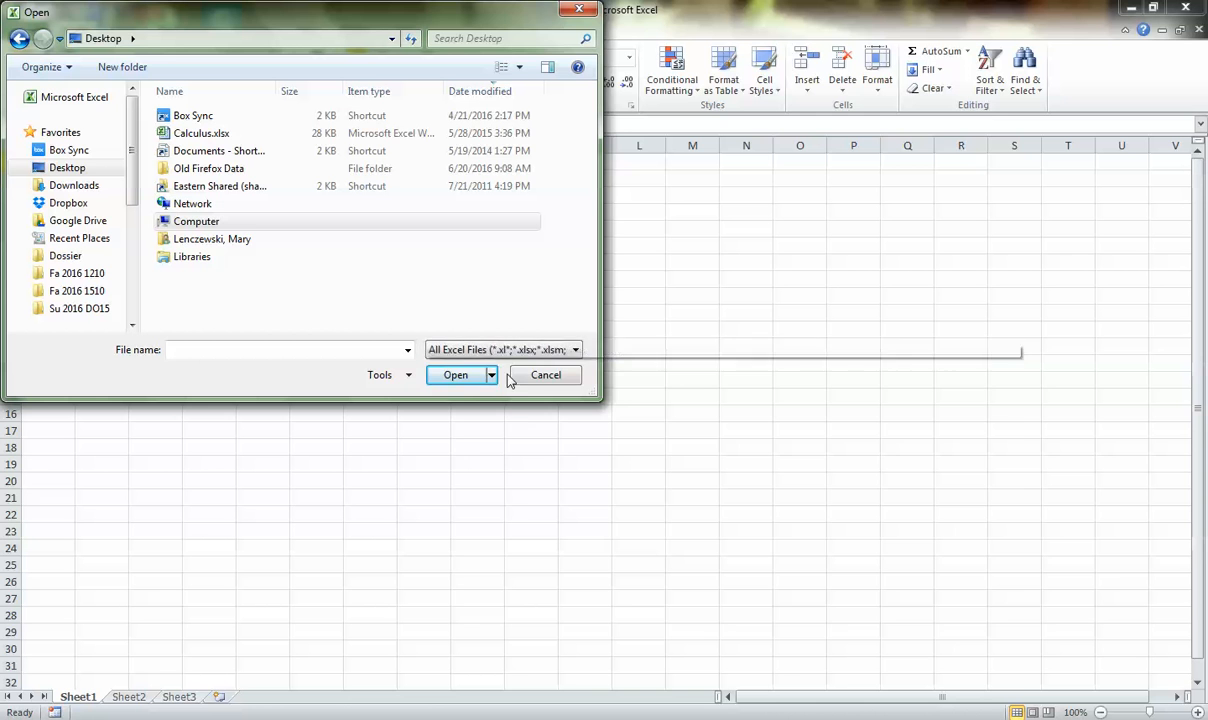
{"action": "left_click", "coordinate": [504, 348]}
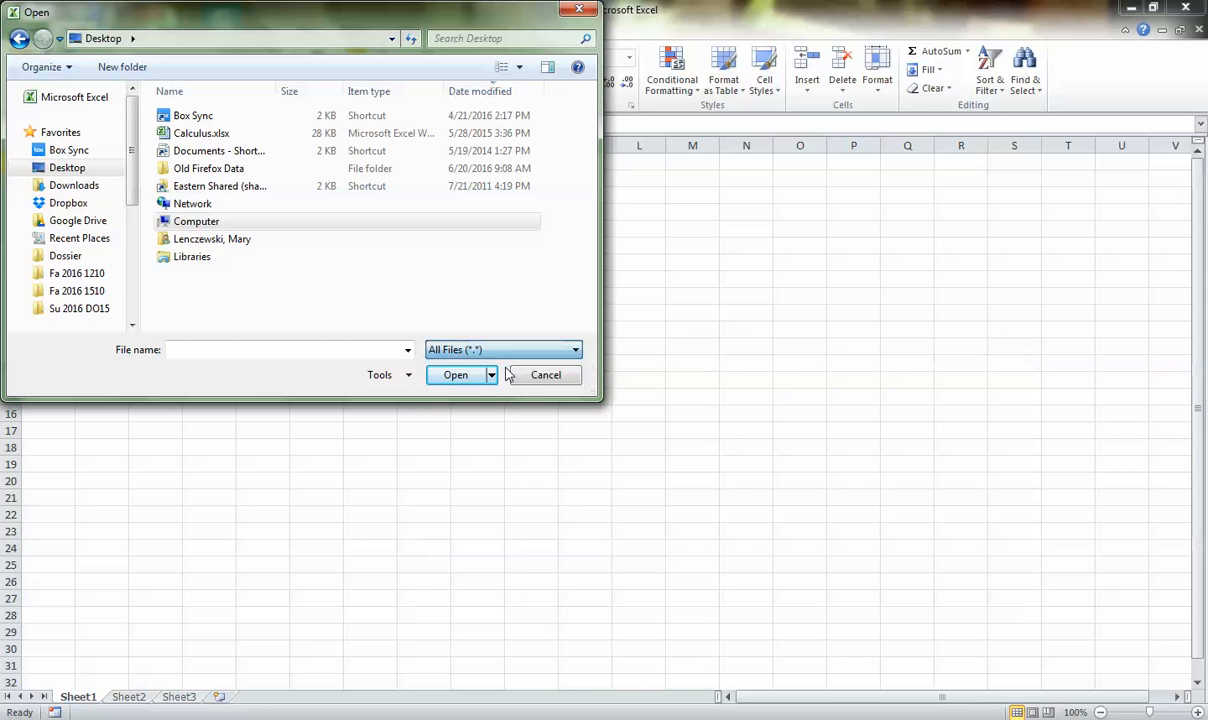
{"action": "scroll", "scroll_direction": "down", "scroll_amount": 3}
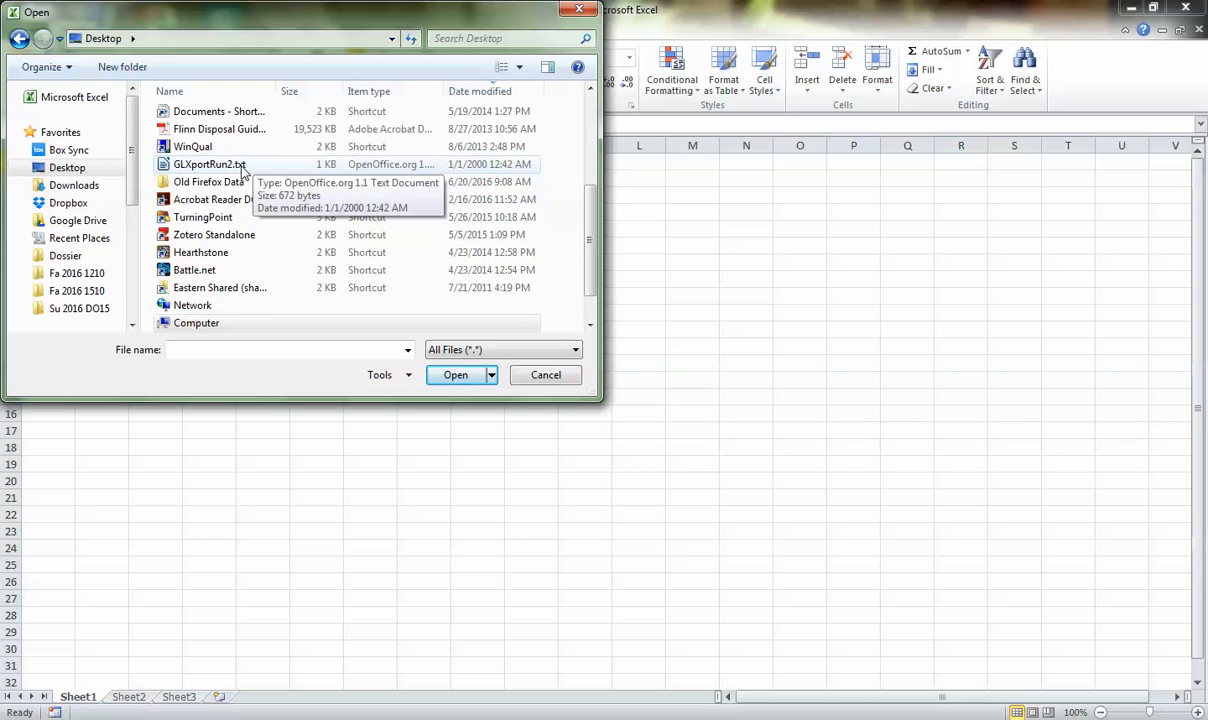
{"action": "mouse_move", "coordinate": [212, 176]}
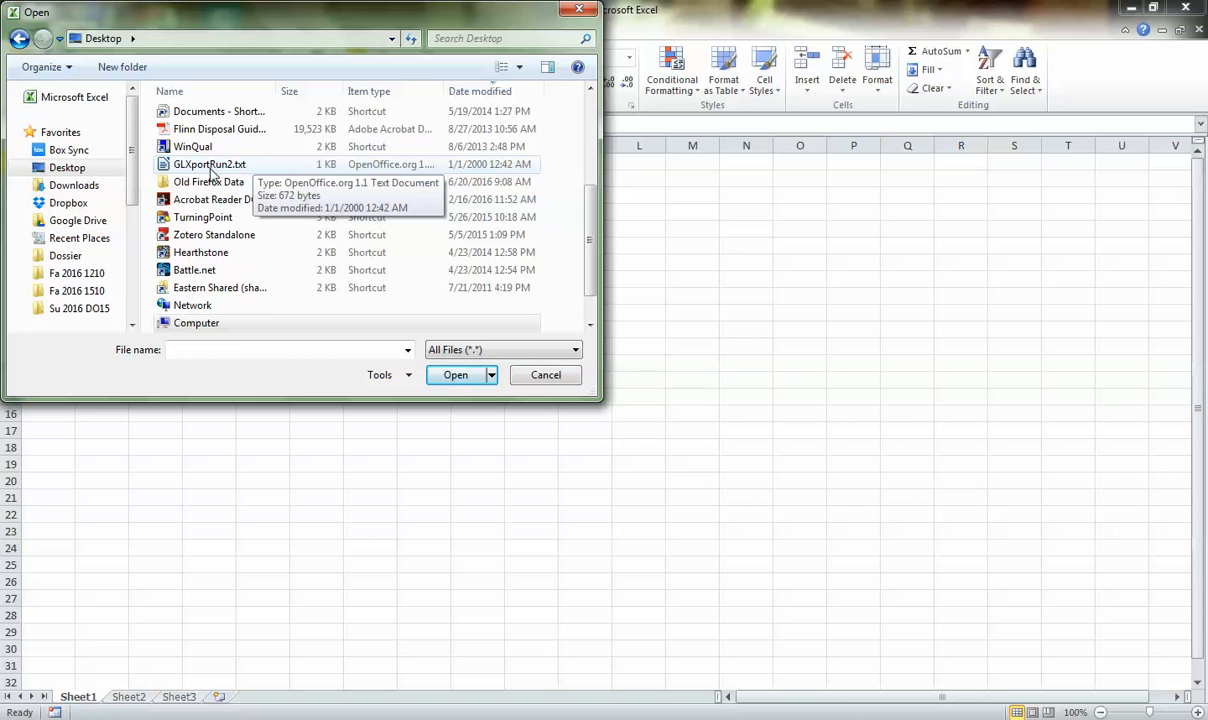
{"action": "left_click", "coordinate": [544, 374]}
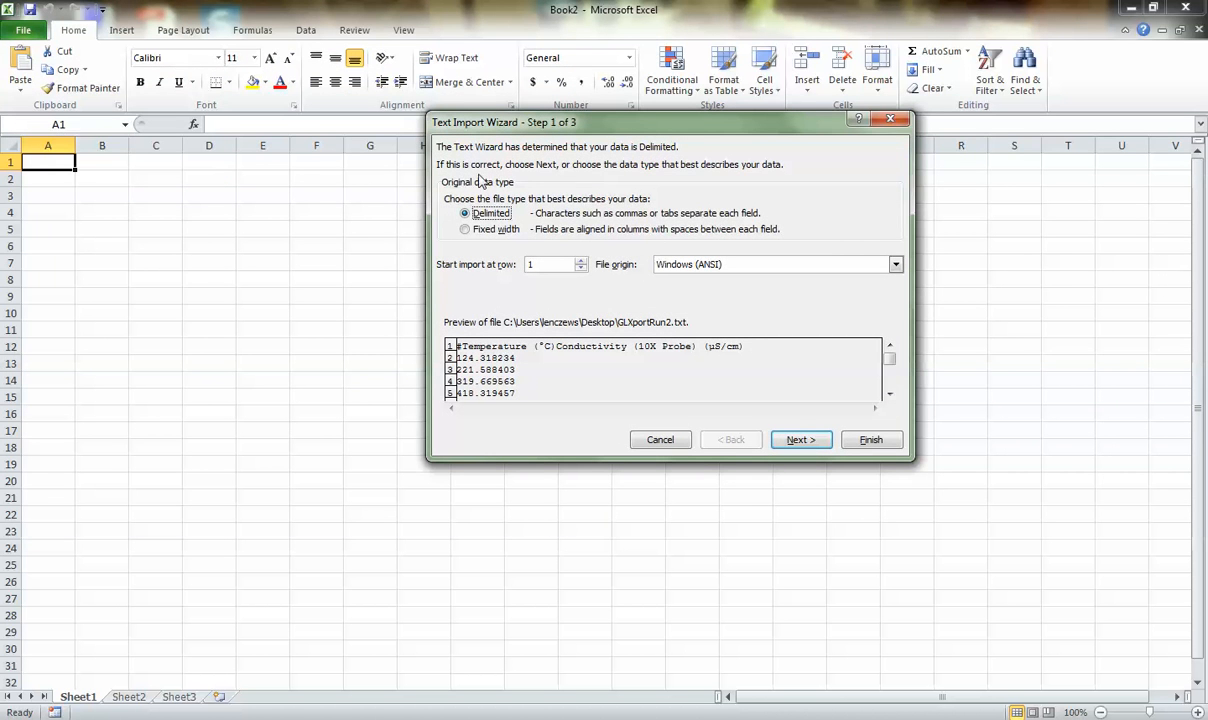
{"action": "mouse_move", "coordinate": [564, 124]}
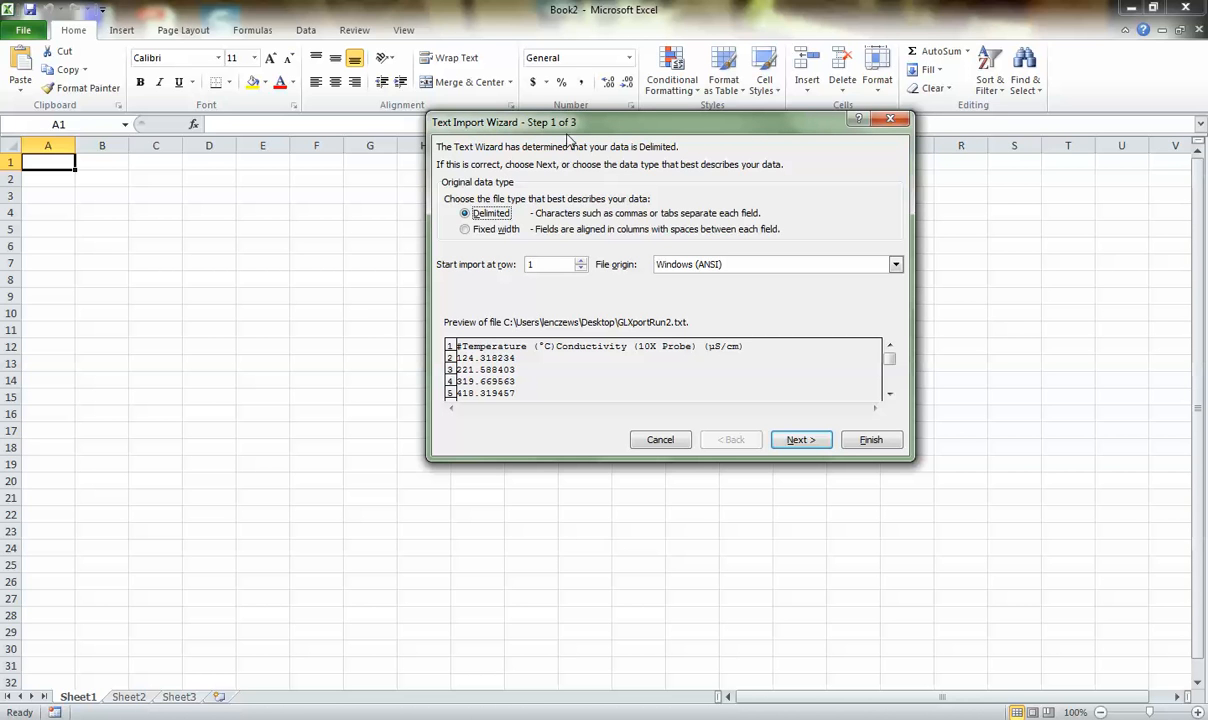
{"action": "mouse_move", "coordinate": [612, 374]}
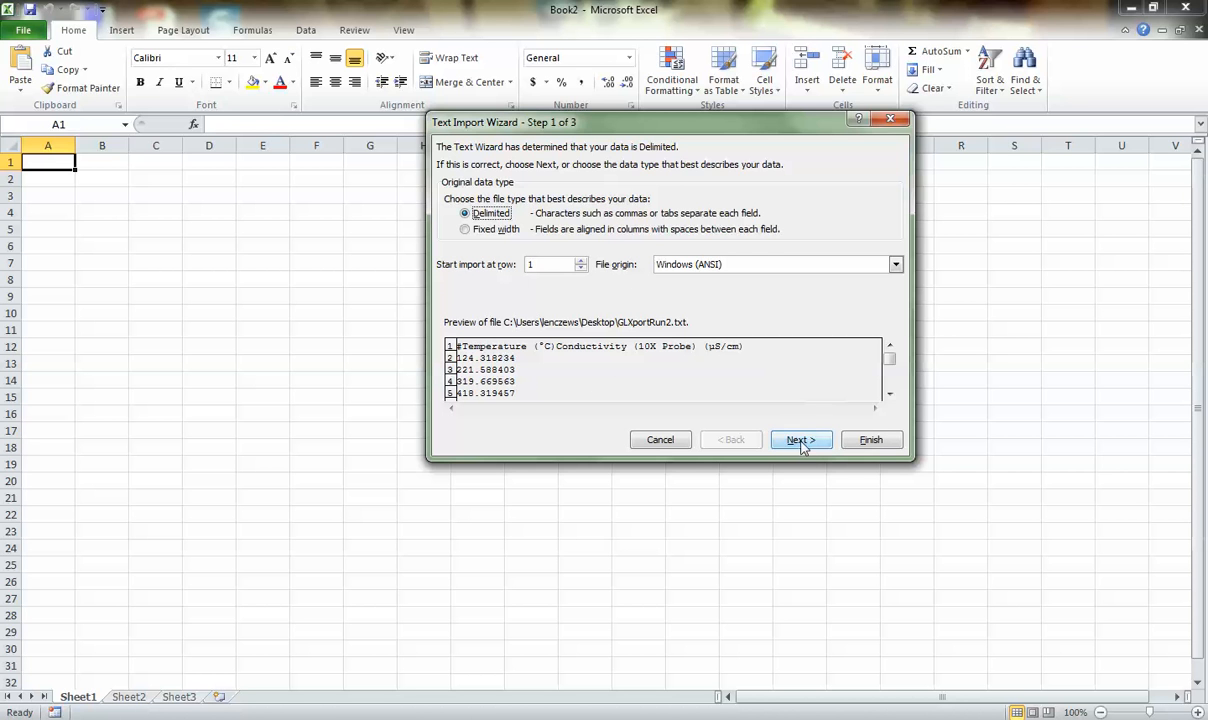
Complete the Text Import Wizard with Delimited data and Tab as the separator.
{"action": "left_click", "coordinate": [800, 440]}
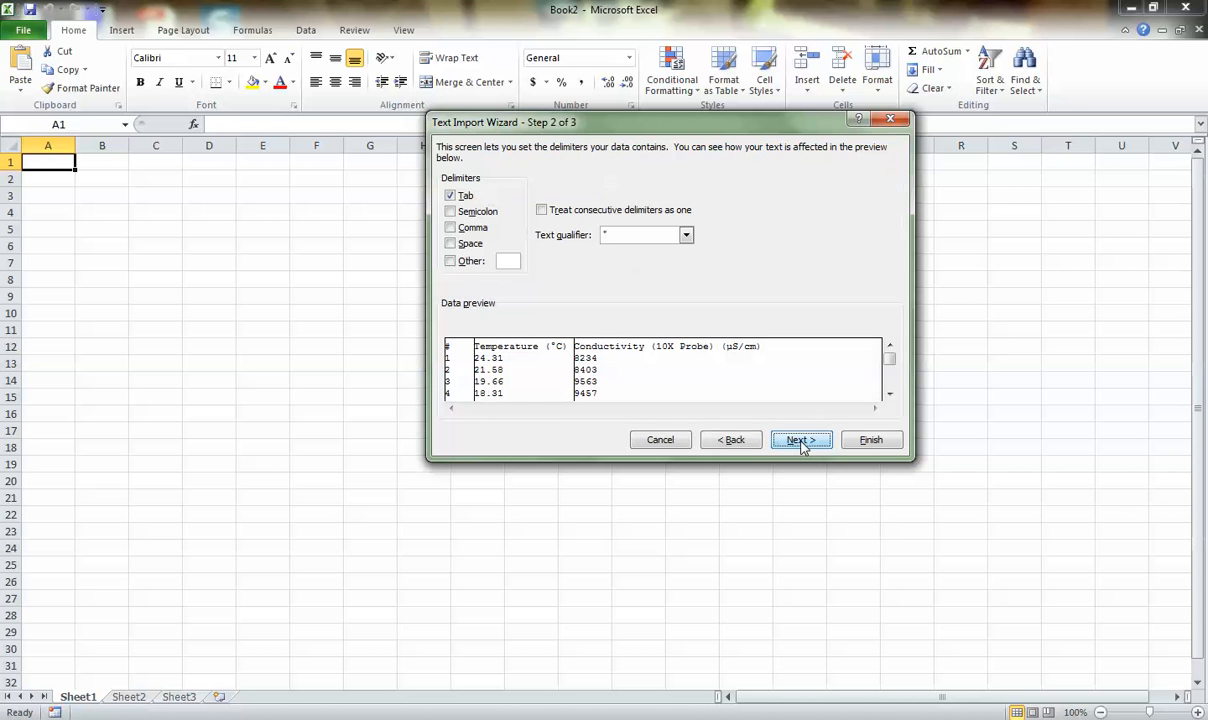
{"action": "mouse_move", "coordinate": [790, 410]}
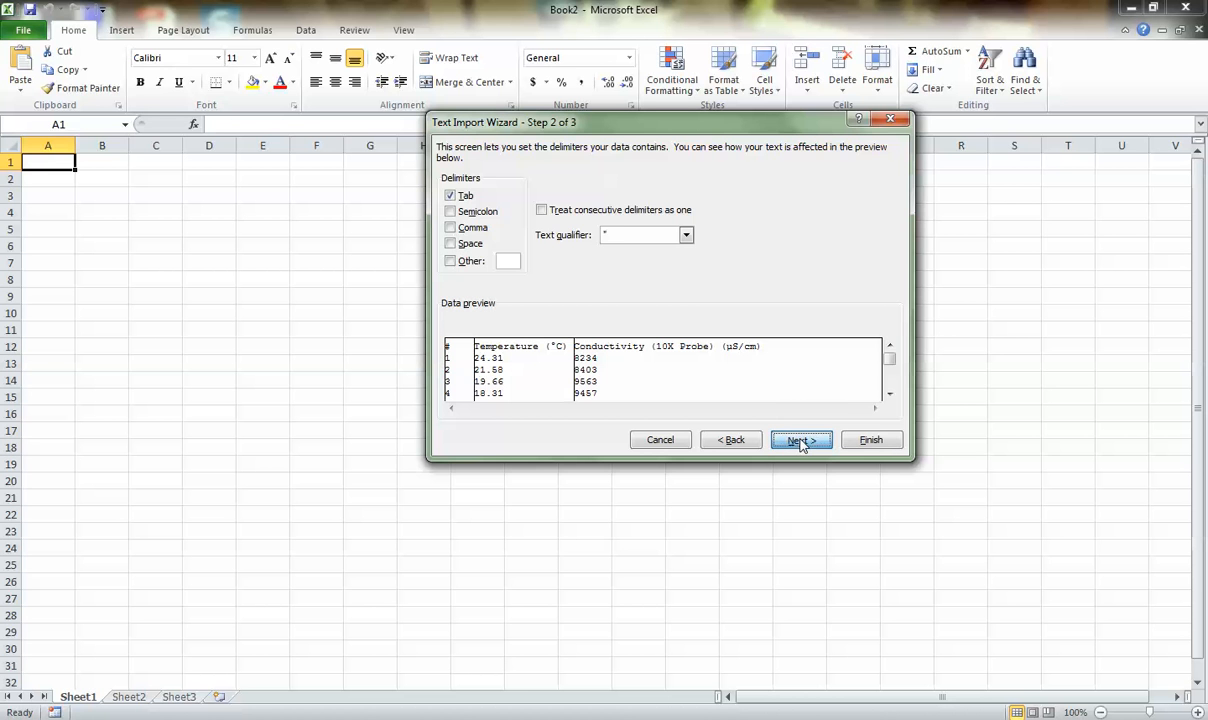
{"action": "left_click", "coordinate": [800, 440]}
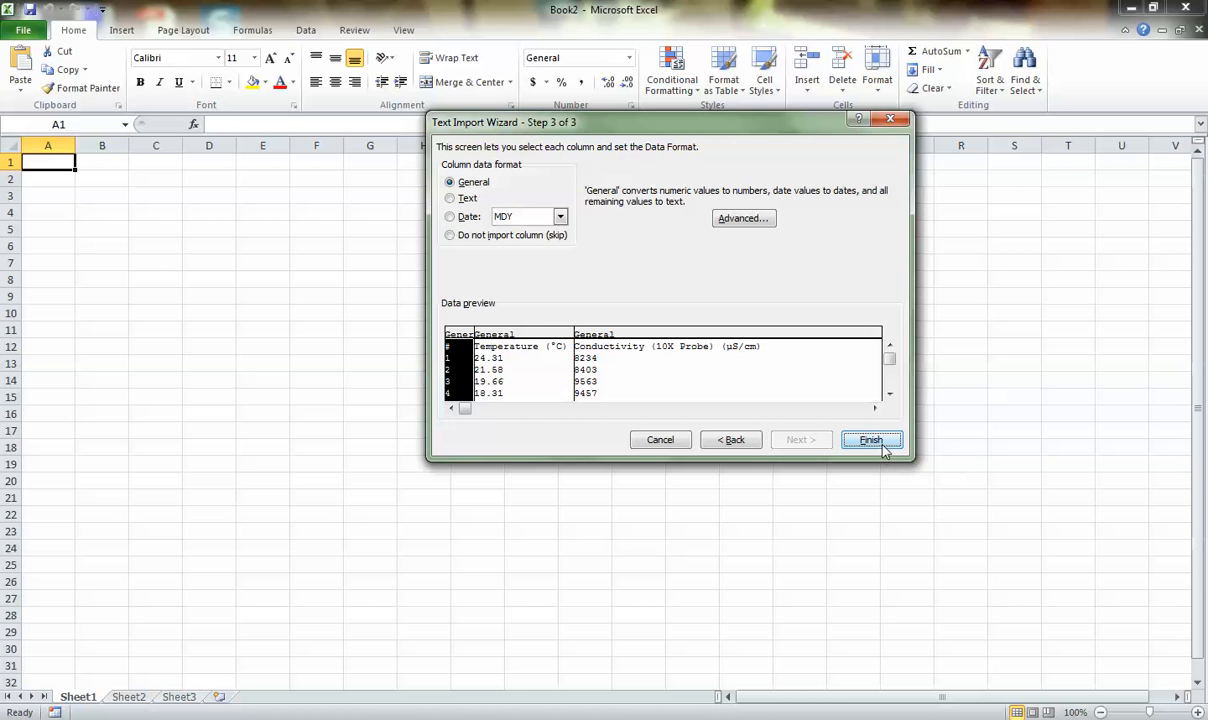
{"action": "left_click", "coordinate": [870, 440]}
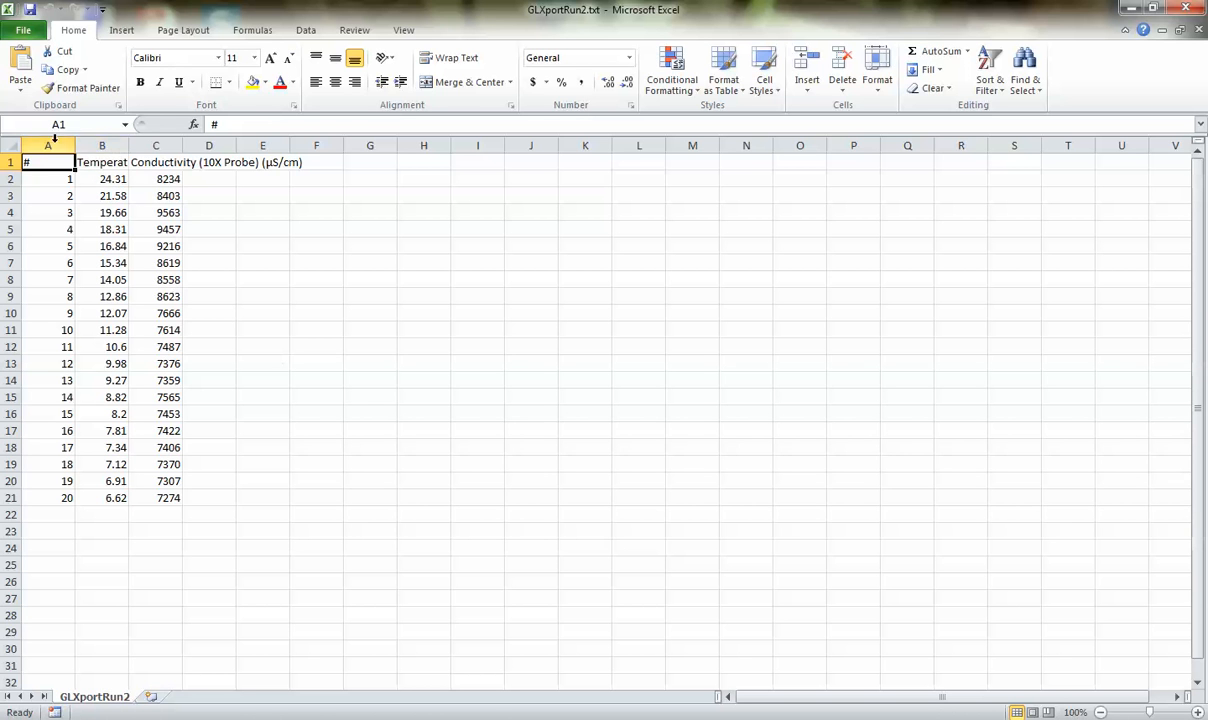
{"action": "mouse_move", "coordinate": [52, 414]}
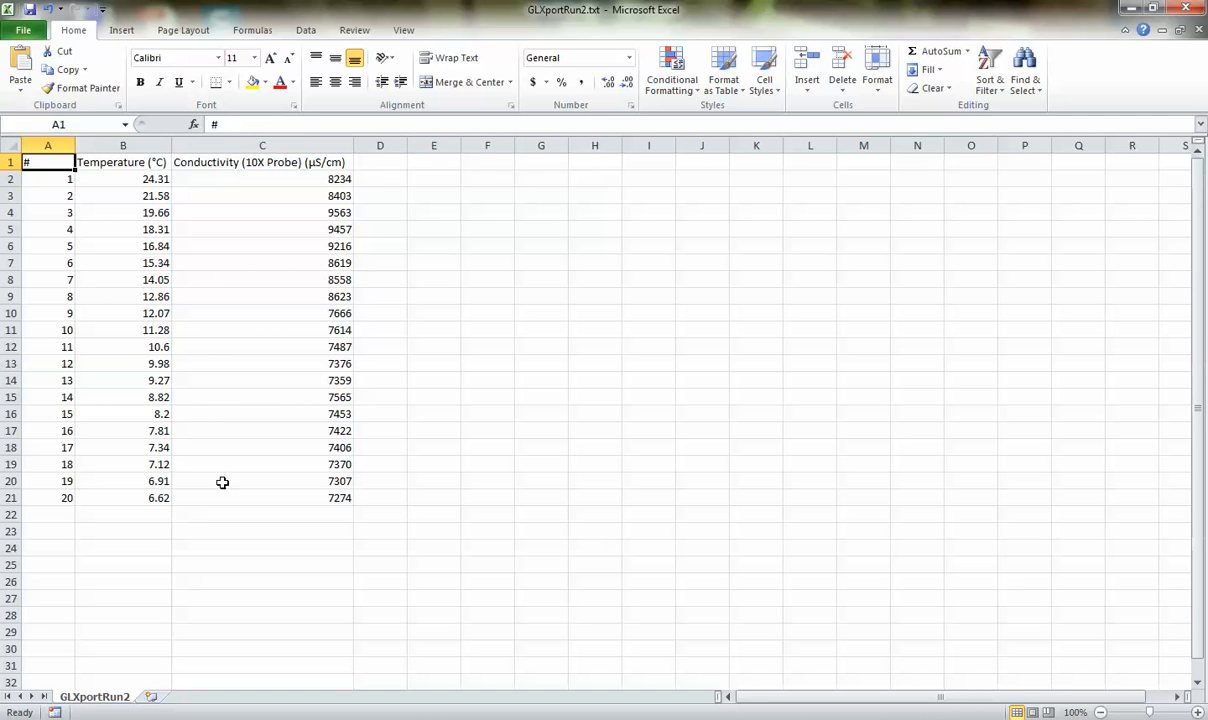
{"action": "mouse_move", "coordinate": [226, 456]}
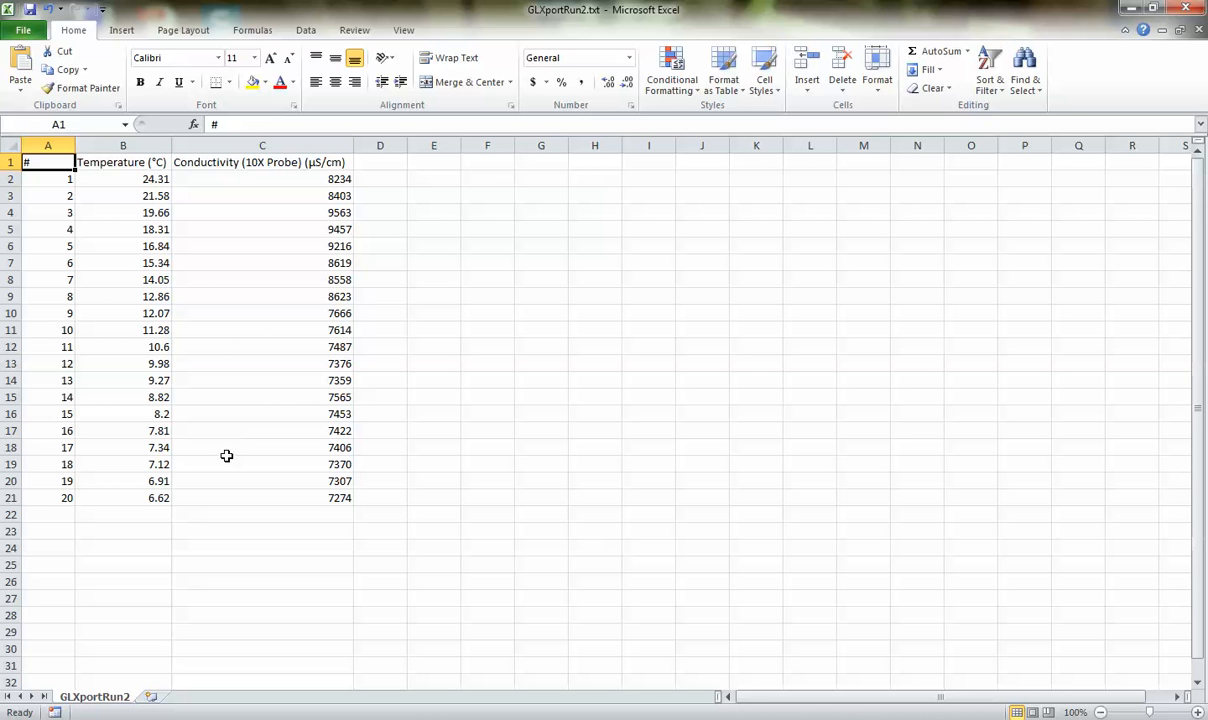
{"action": "mouse_move", "coordinate": [224, 436]}
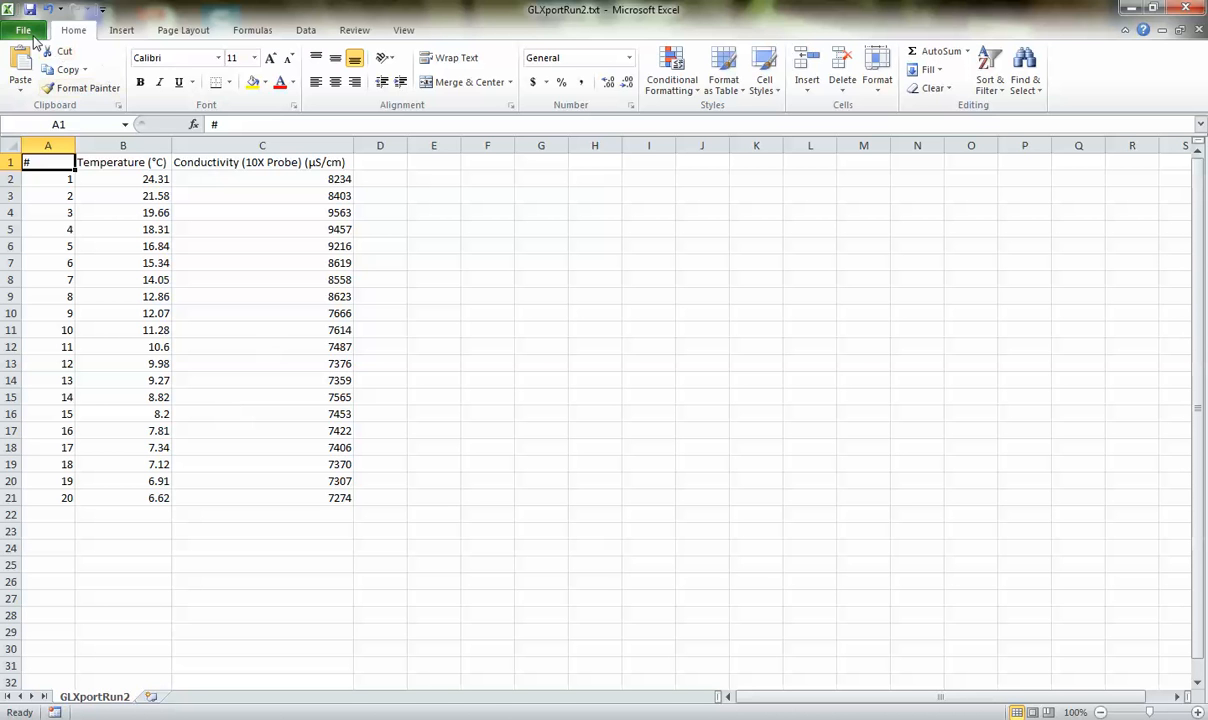
Save the sheet as GLXportRun2.xlsx in Excel Workbook format on the Desktop.
{"action": "left_click", "coordinate": [24, 30]}
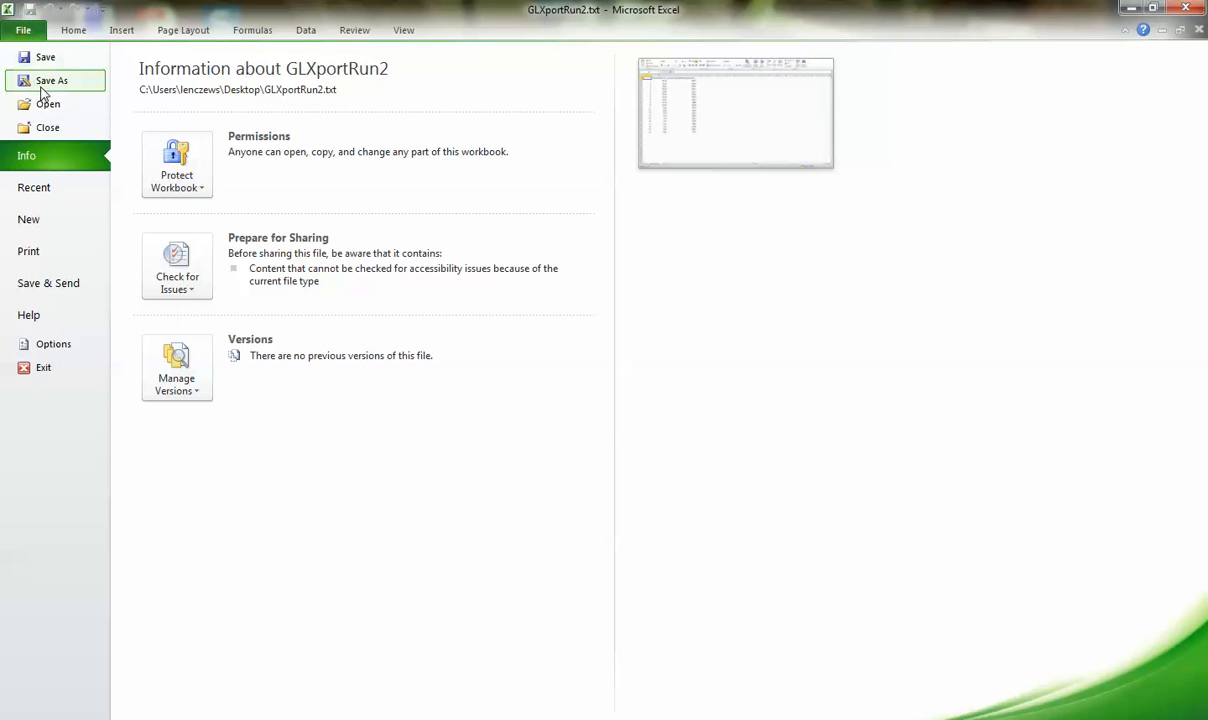
{"action": "left_click", "coordinate": [52, 80]}
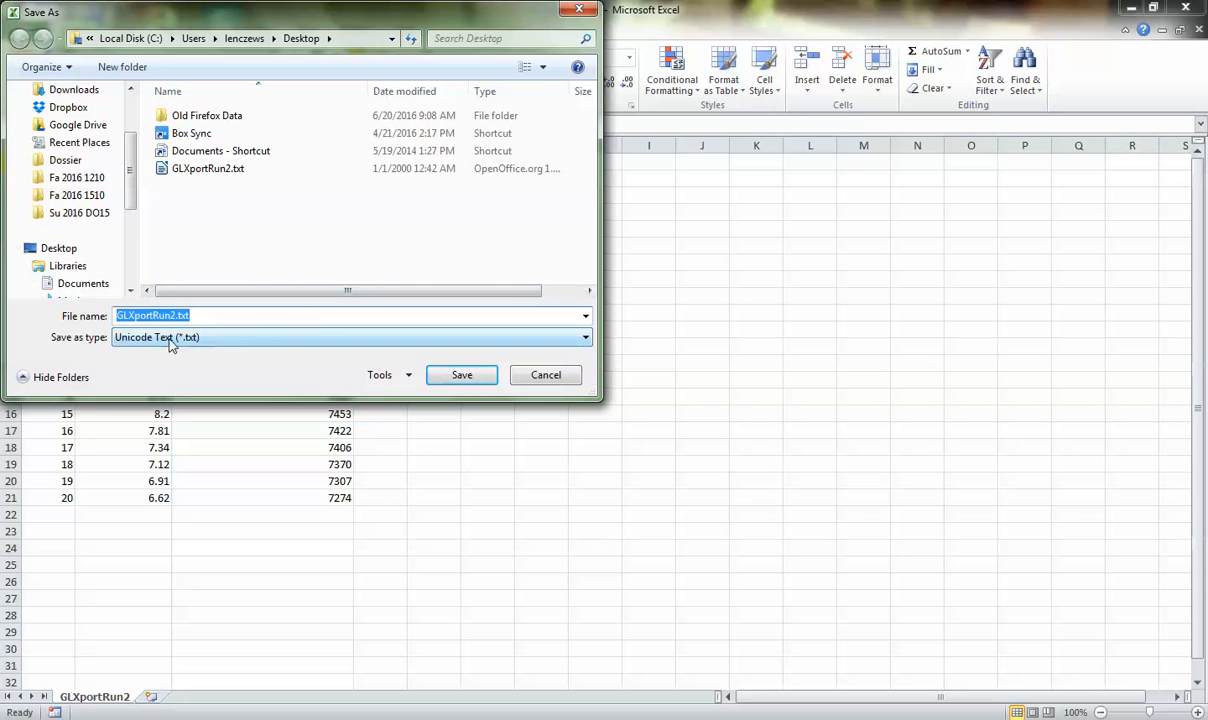
{"action": "mouse_move", "coordinate": [44, 338]}
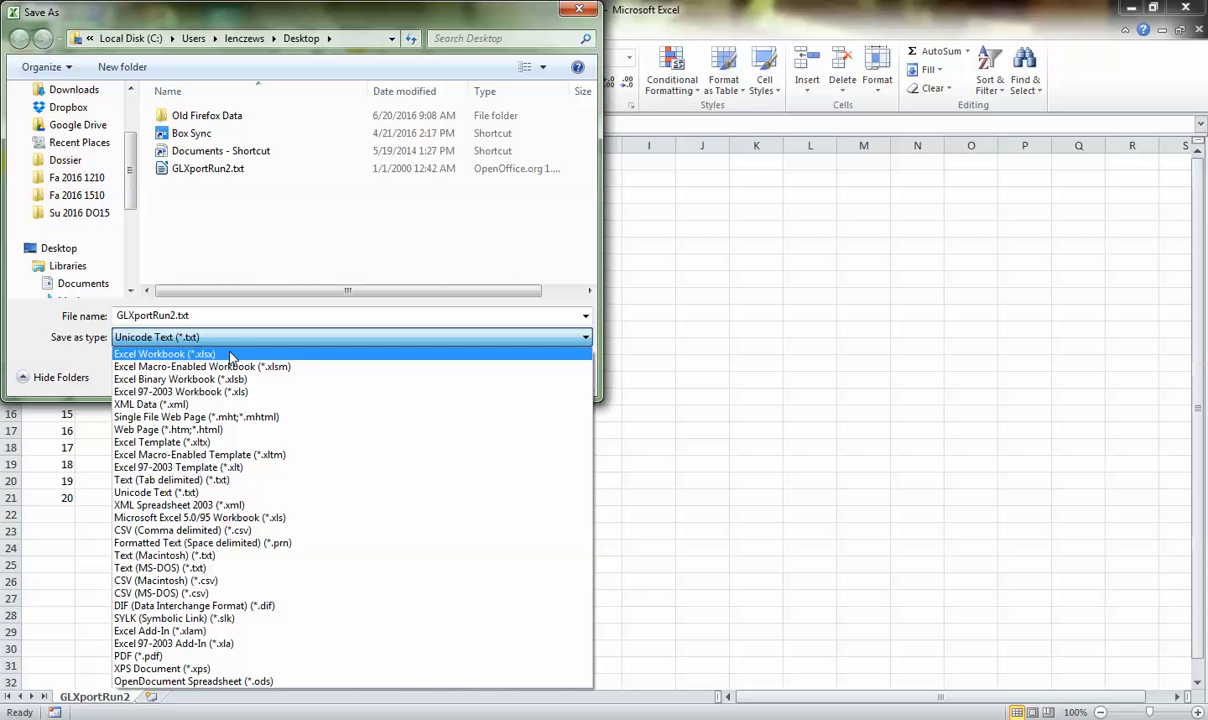
{"action": "left_click", "coordinate": [164, 352]}
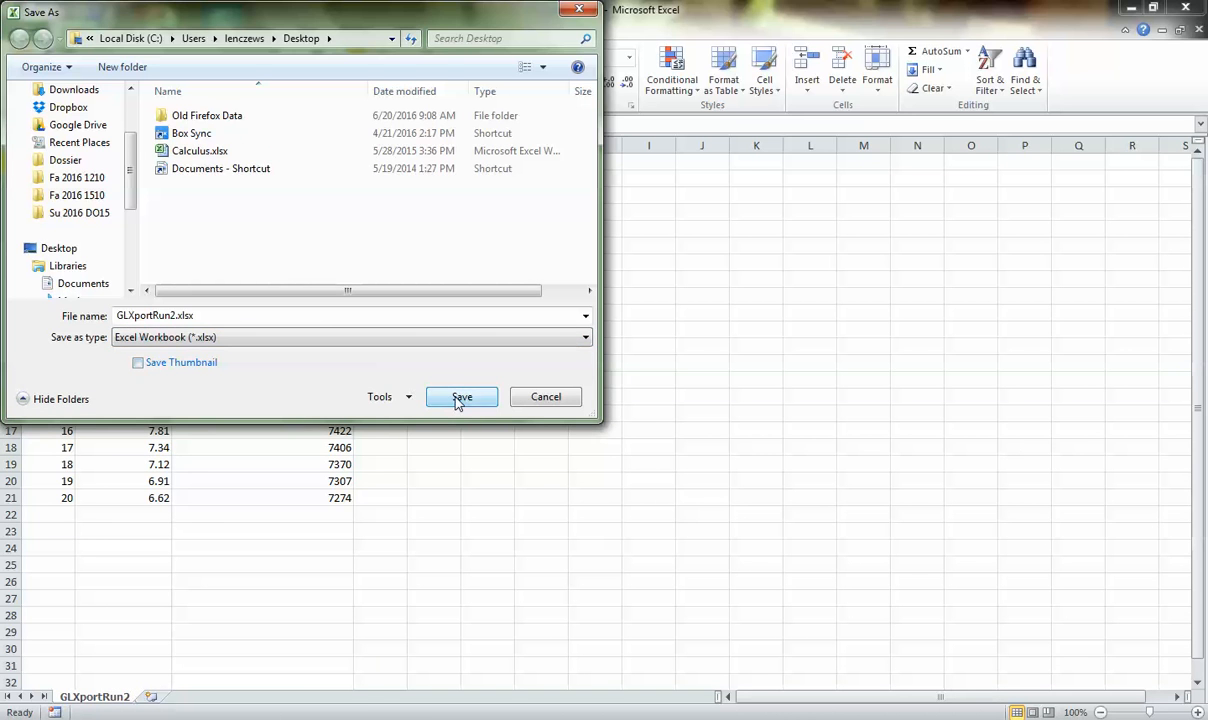
{"action": "left_click", "coordinate": [462, 396]}
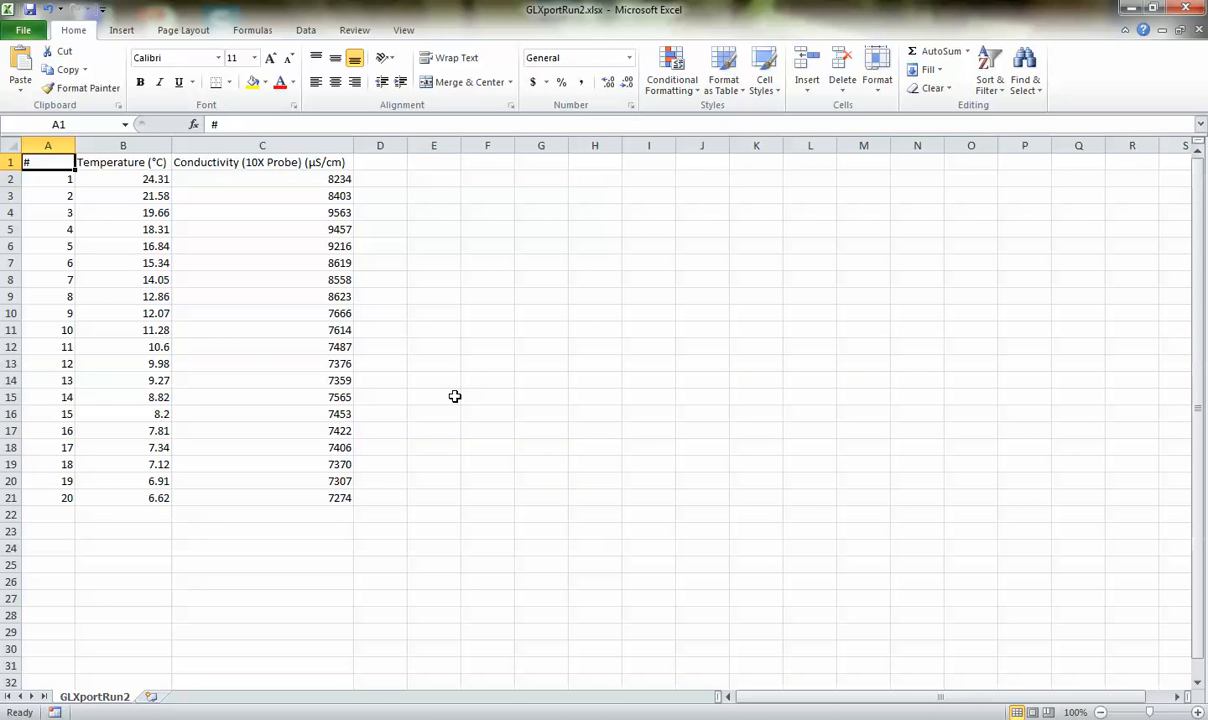
{"action": "mouse_move", "coordinate": [414, 524]}
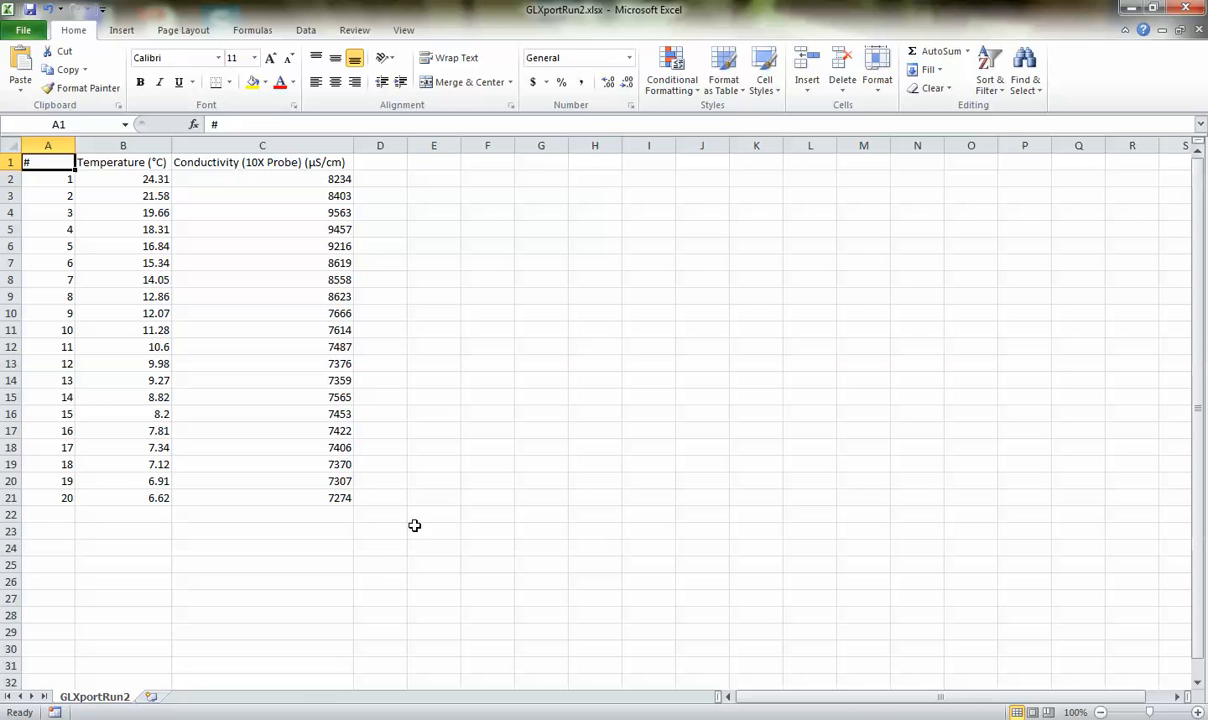